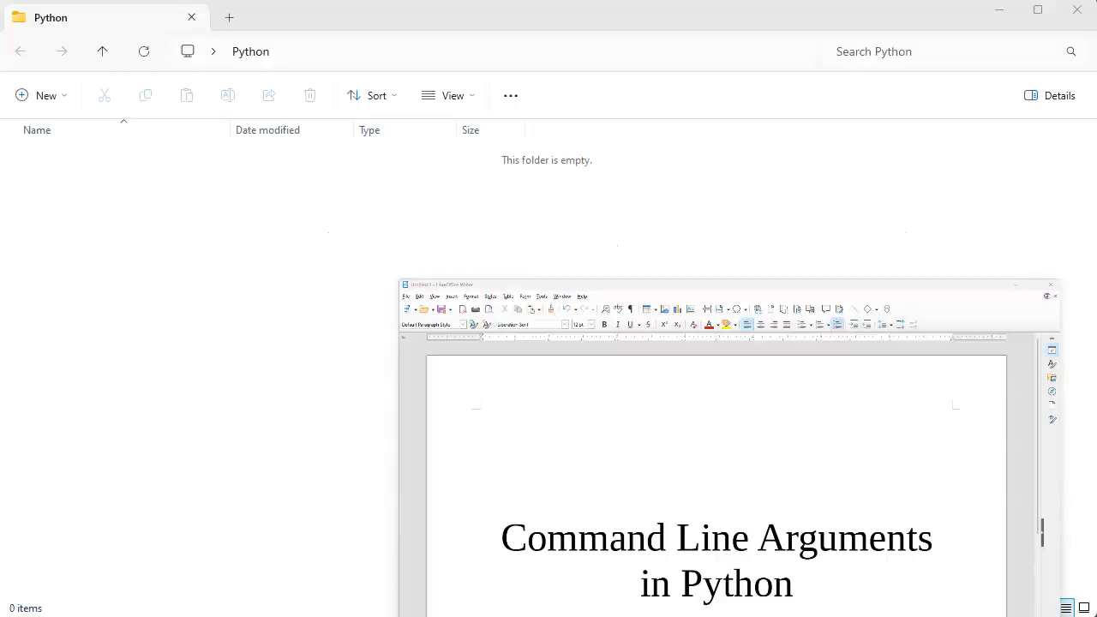
Step: Create a new text document in the Python folder and rename it args.py, confirming the extension change
right_click(340, 386)
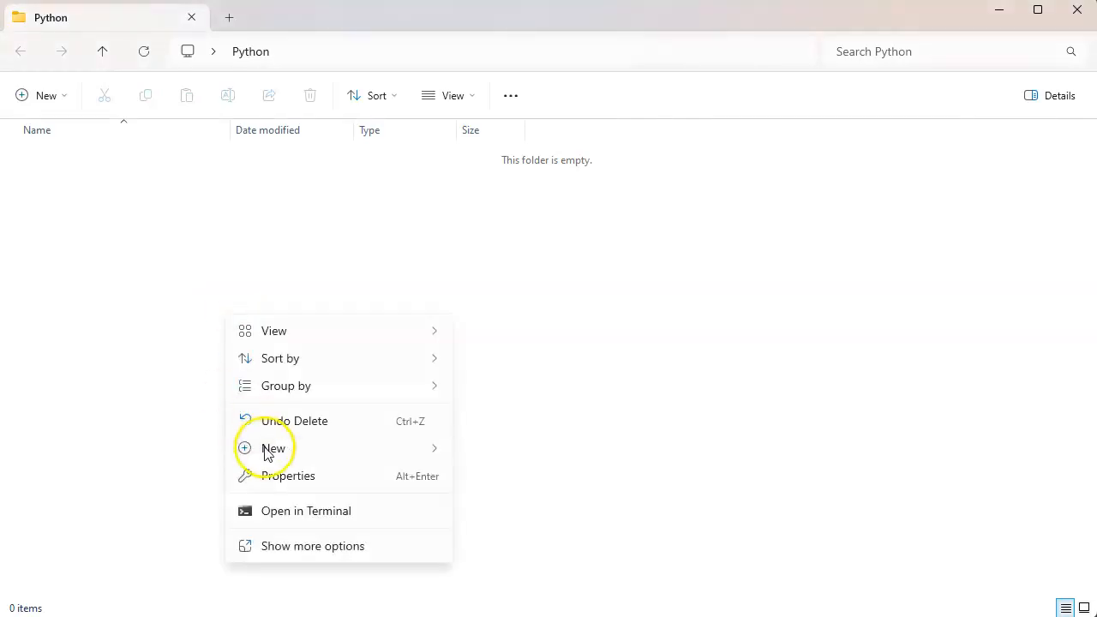
click(274, 449)
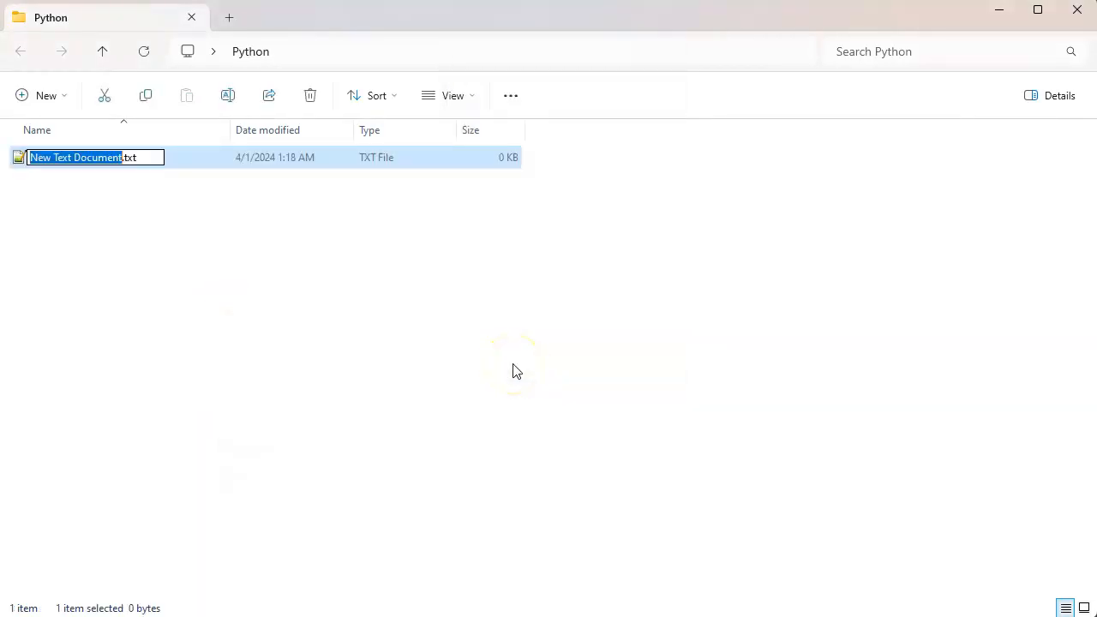
text(args.py)
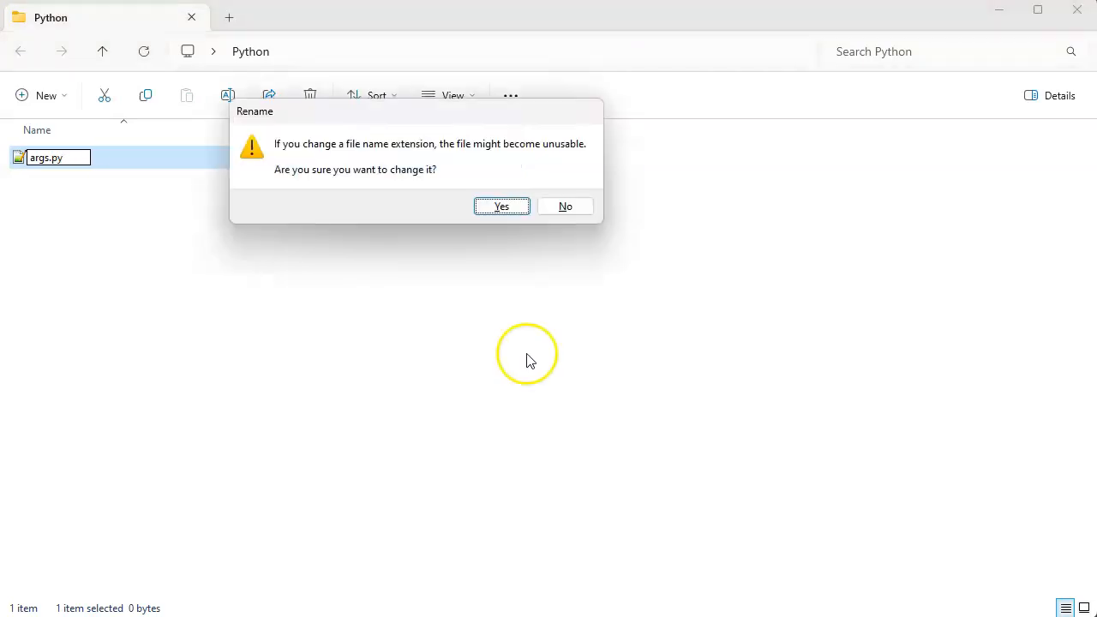
click(500, 206)
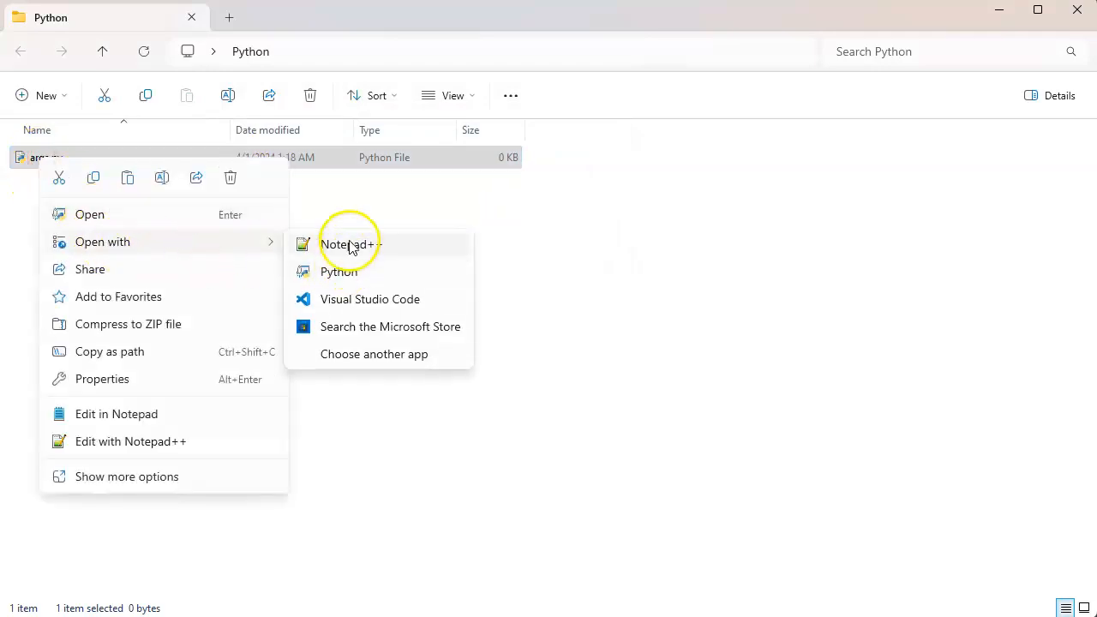
Step: Open args.py in Notepad++ and write import sys as the first line
click(350, 243)
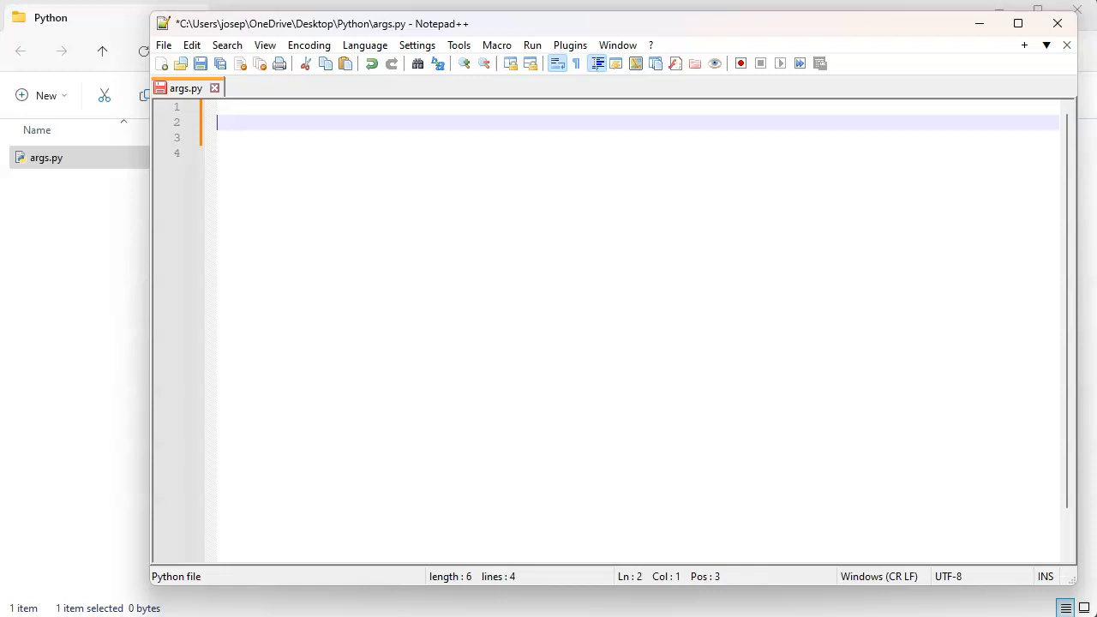
text(import sys)
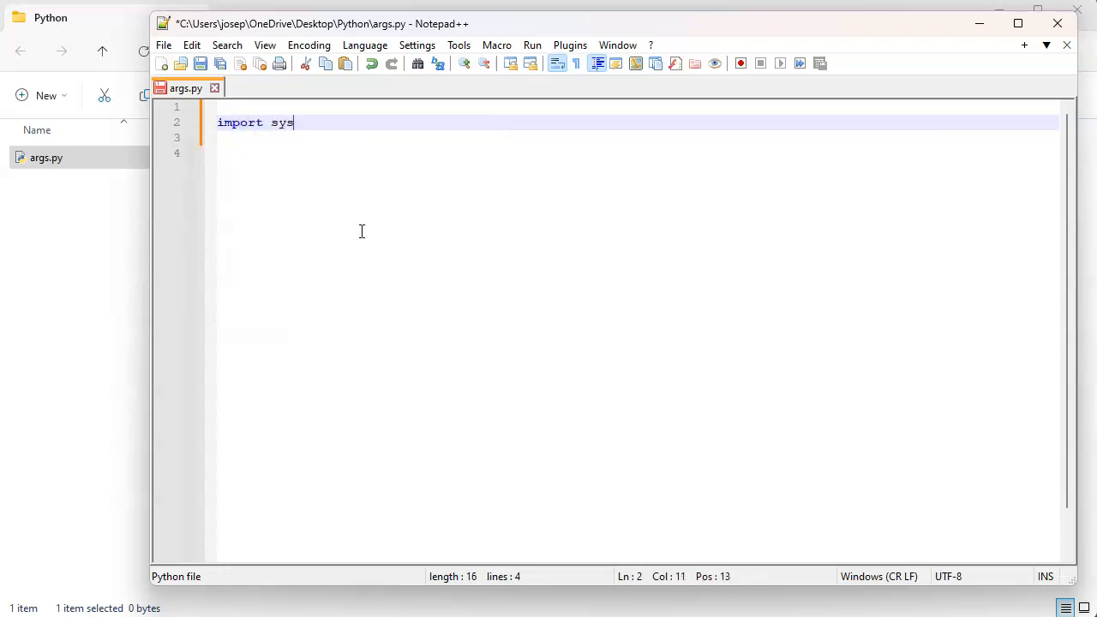
key(Enter)
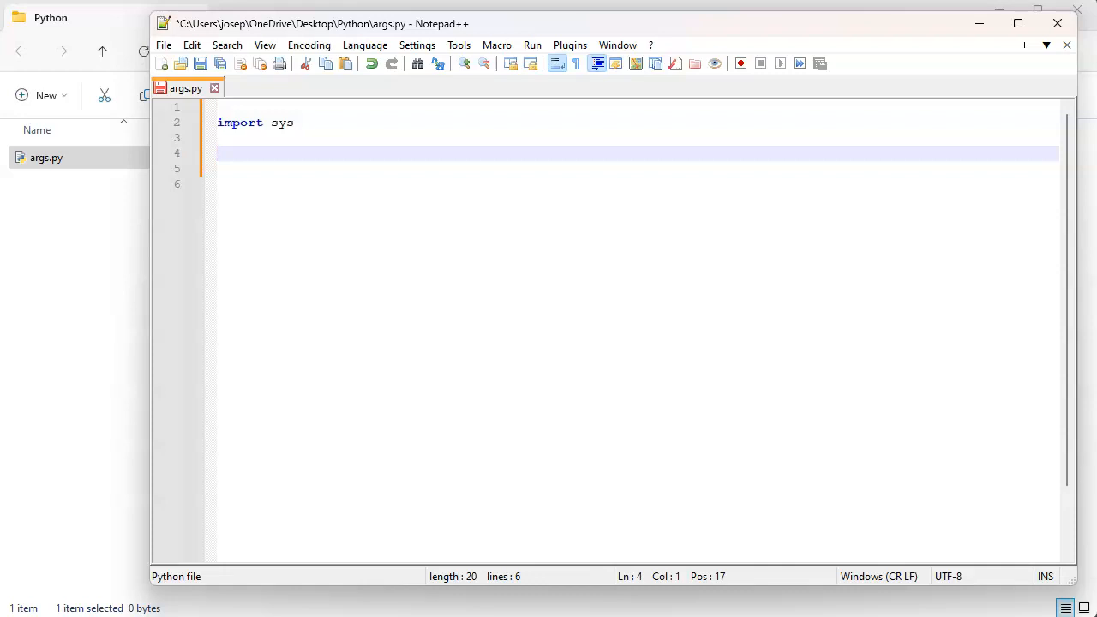
Step: Add the line prog = sys.argv[0] below the import
text(prog)
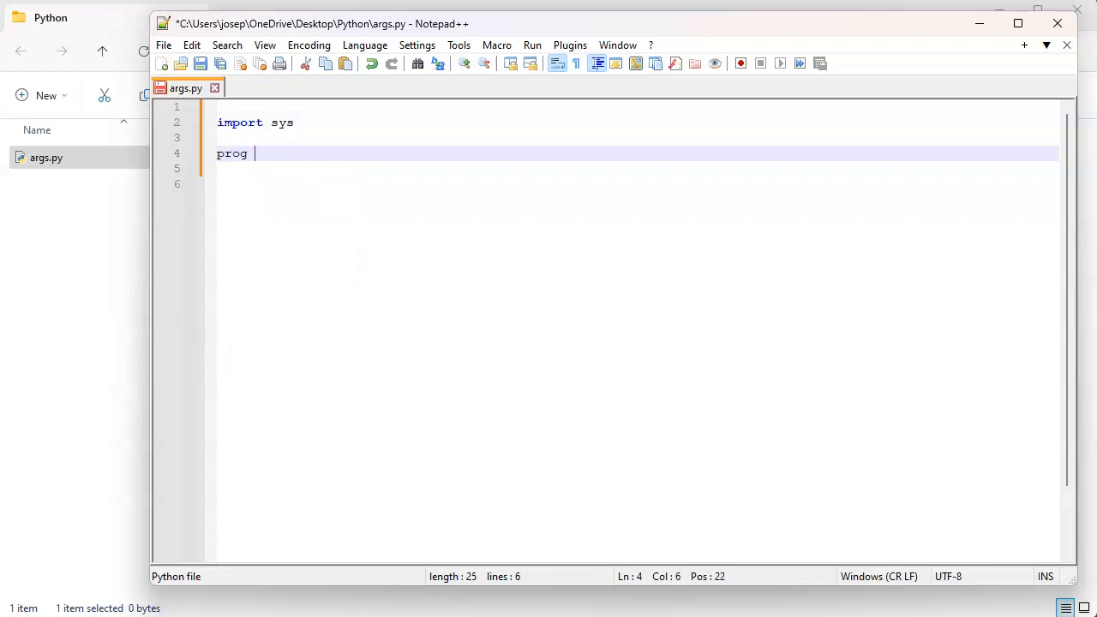
text(= sys)
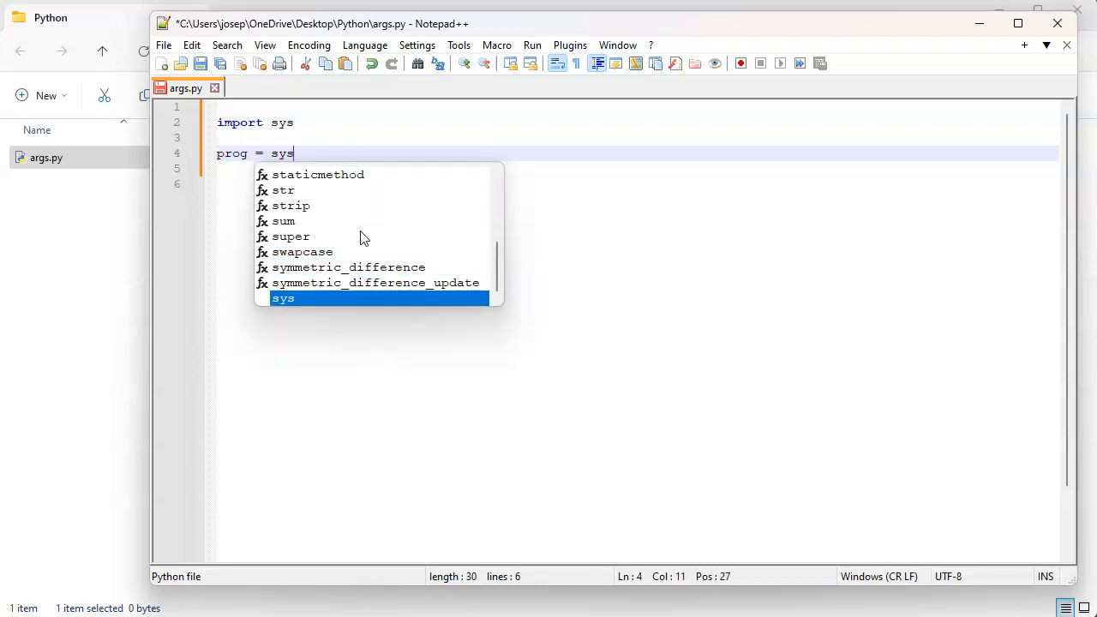
text(.argv[)
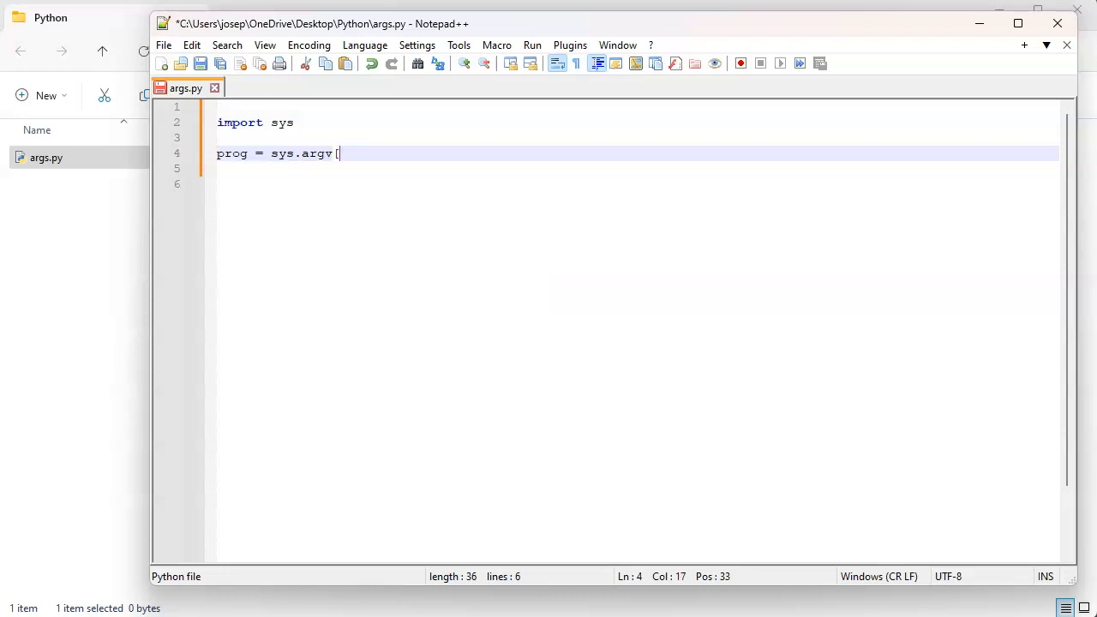
text(0])
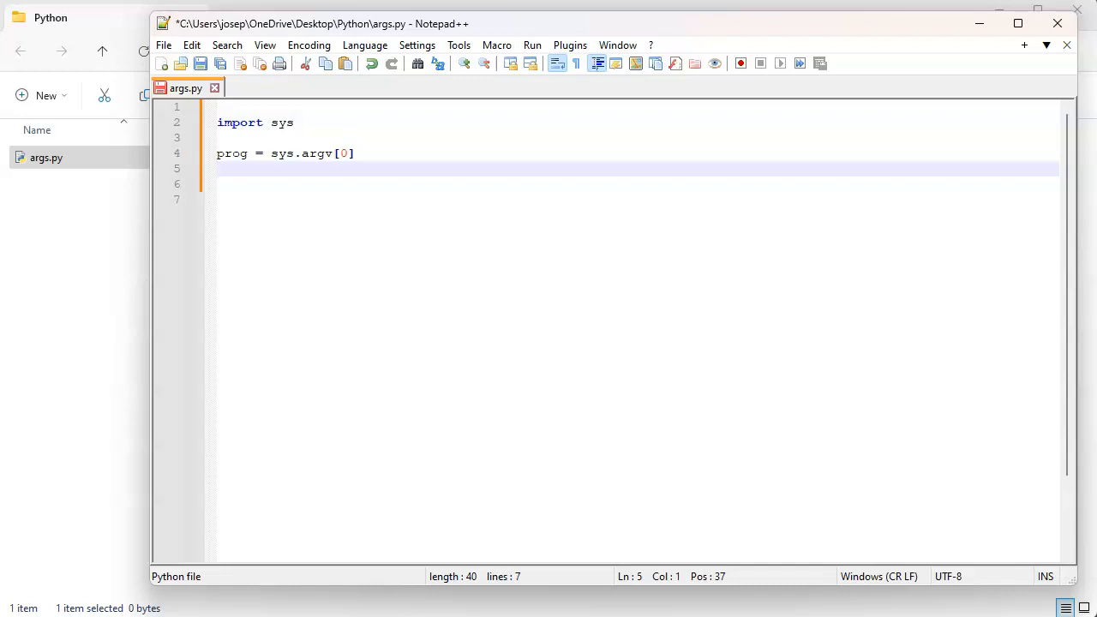
Step: Add print(prog) after the assignment and save args.py with Ctrl+S
text(print)
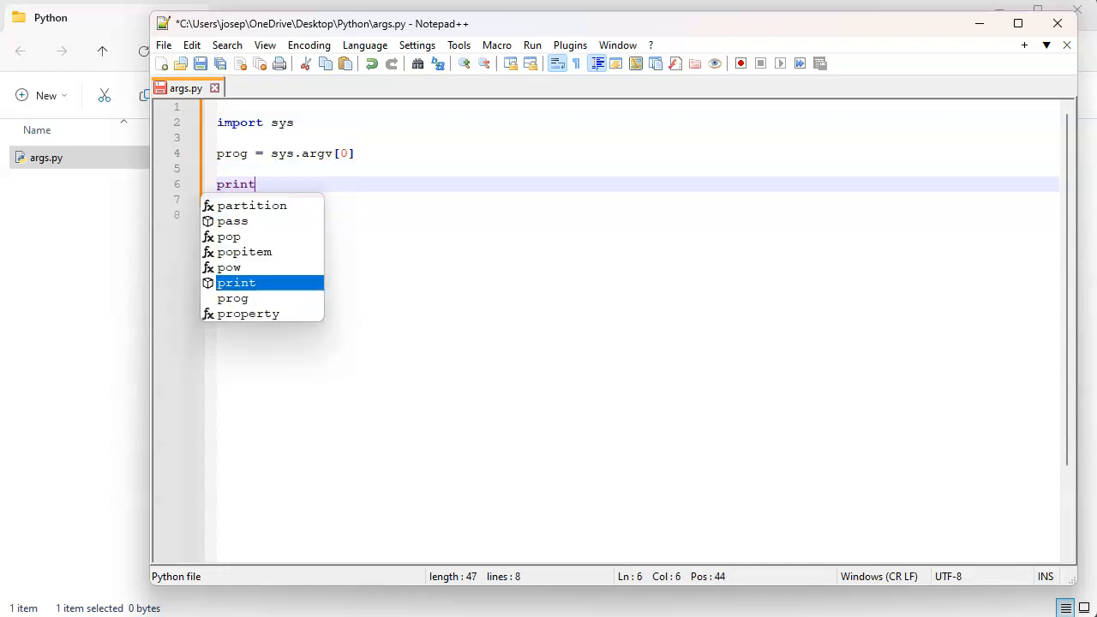
text(()
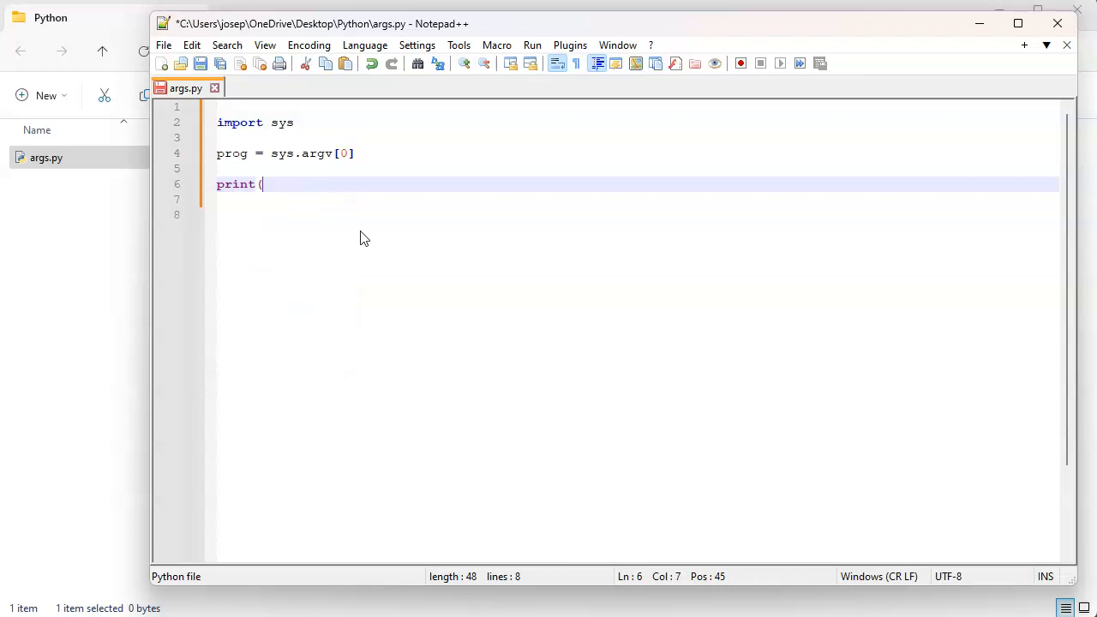
text(prog))
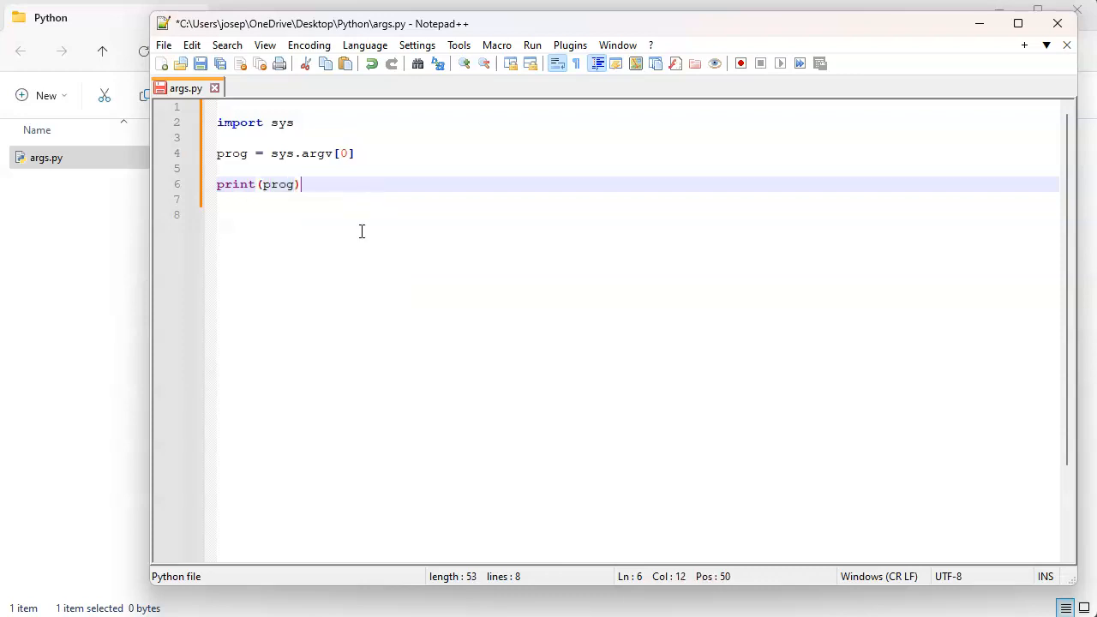
key(enter)
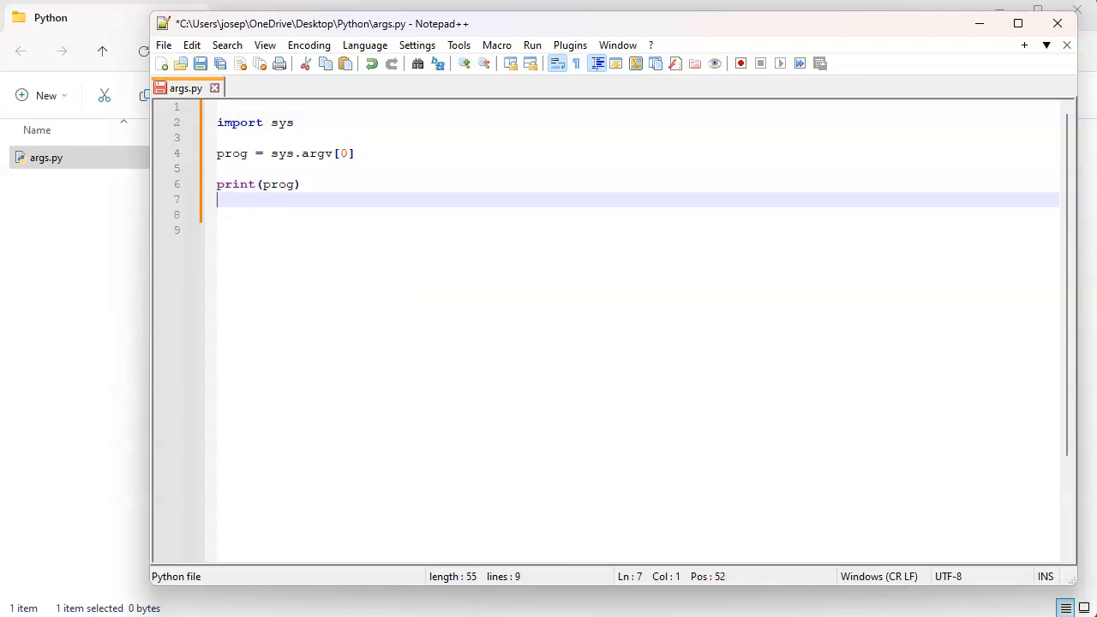
key(ctrl+s)
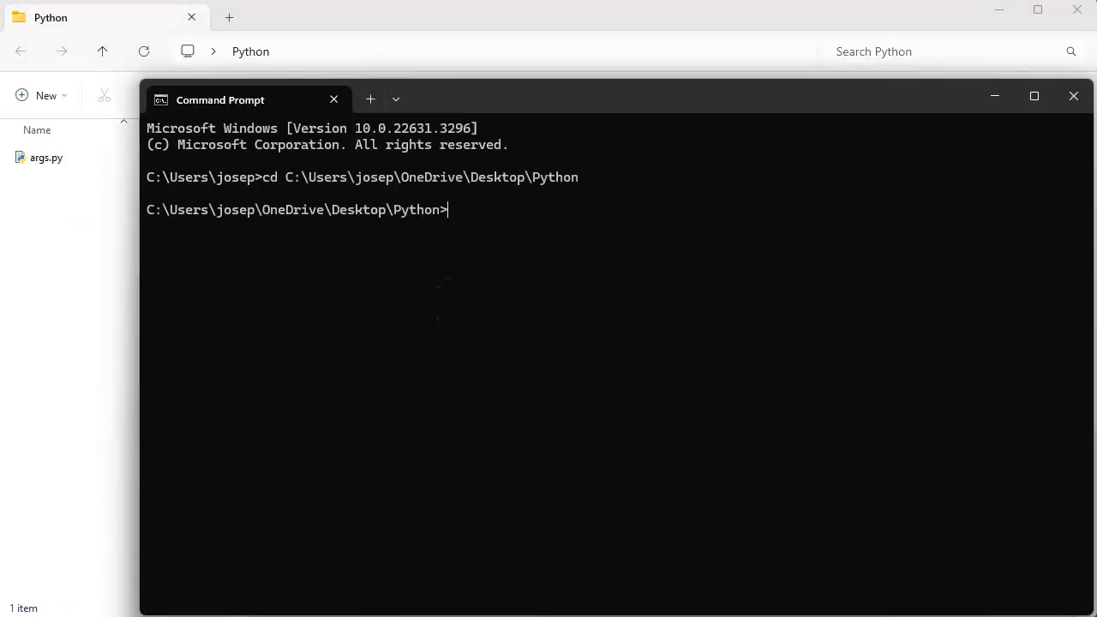
Step: List the Python folder with dir, then run args.py so it prints its own path
text(dir)
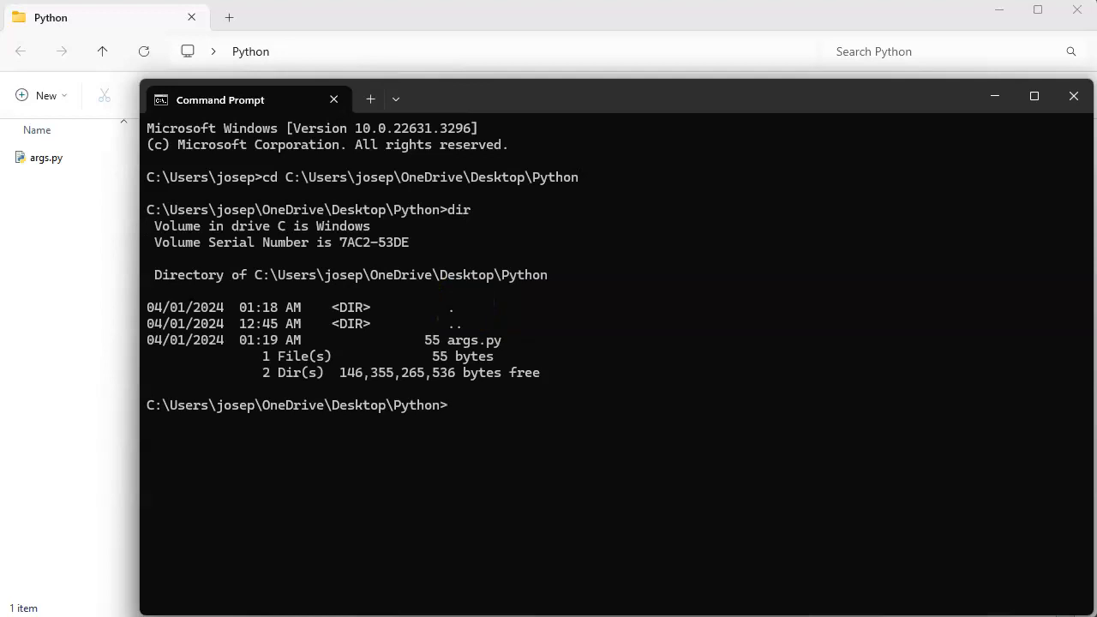
text(args.py)
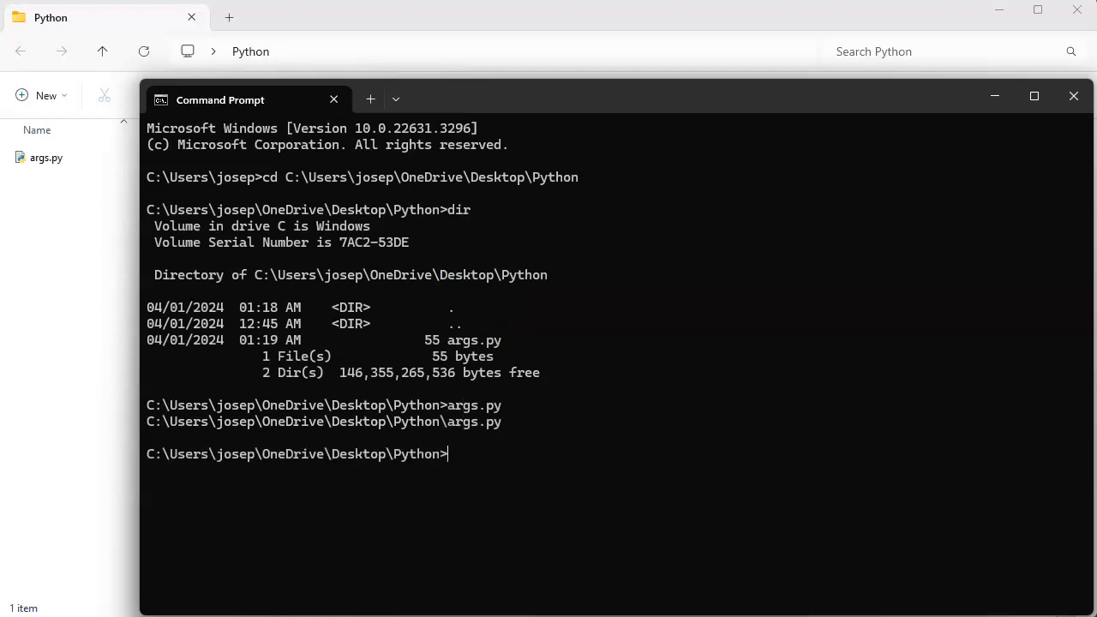
mouse_move(151, 428)
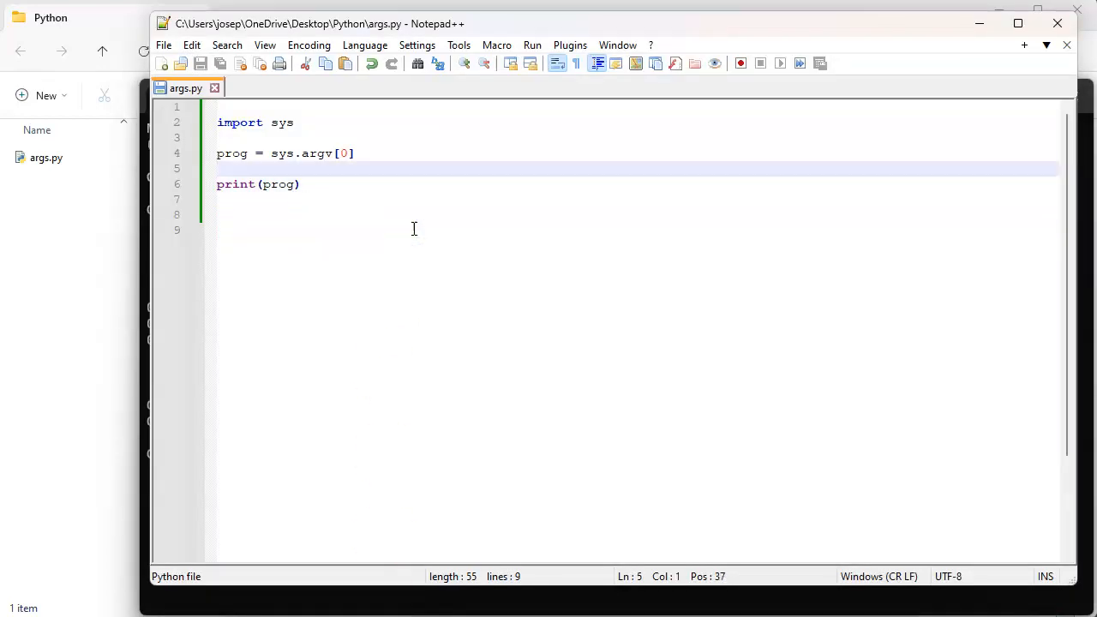
Step: Insert the loop header for i in range(len(sys.argv)): above the print line
key(Enter)
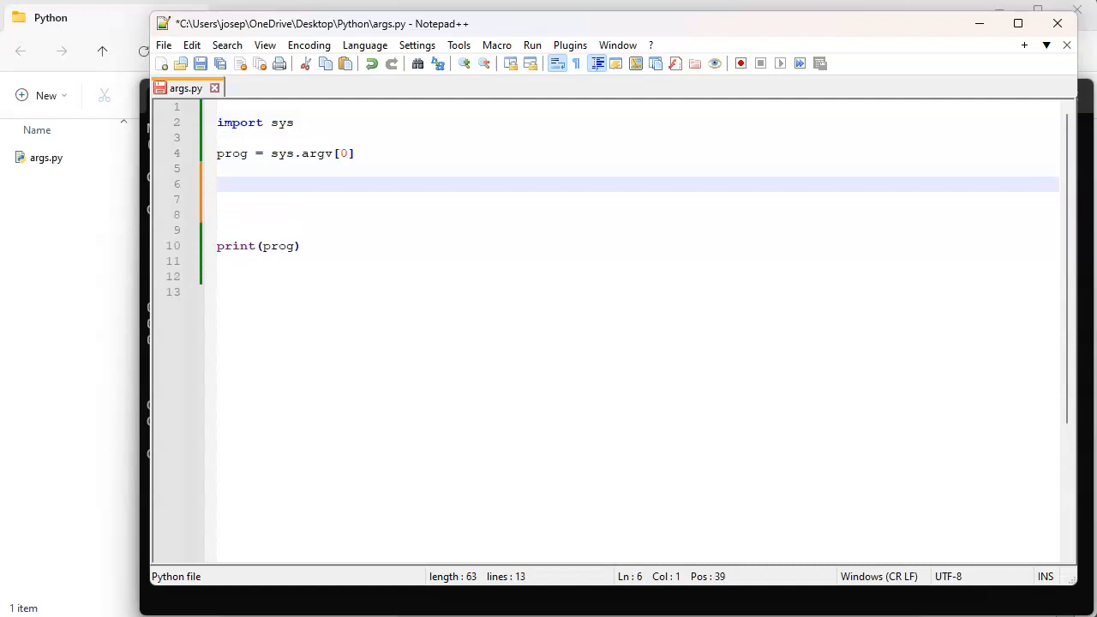
text(for in)
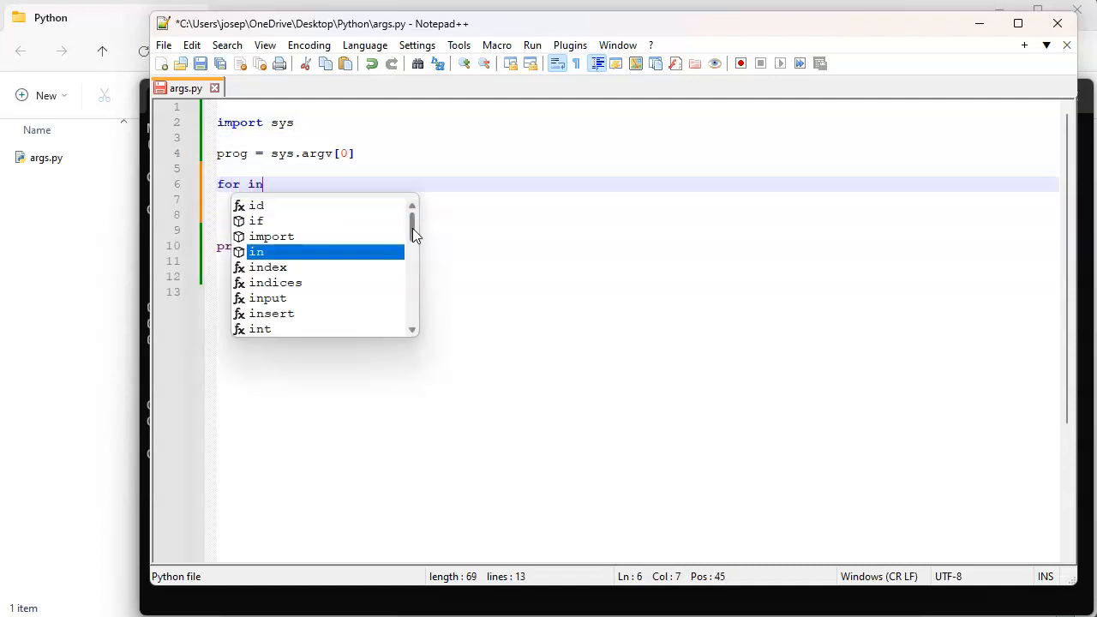
text(in)
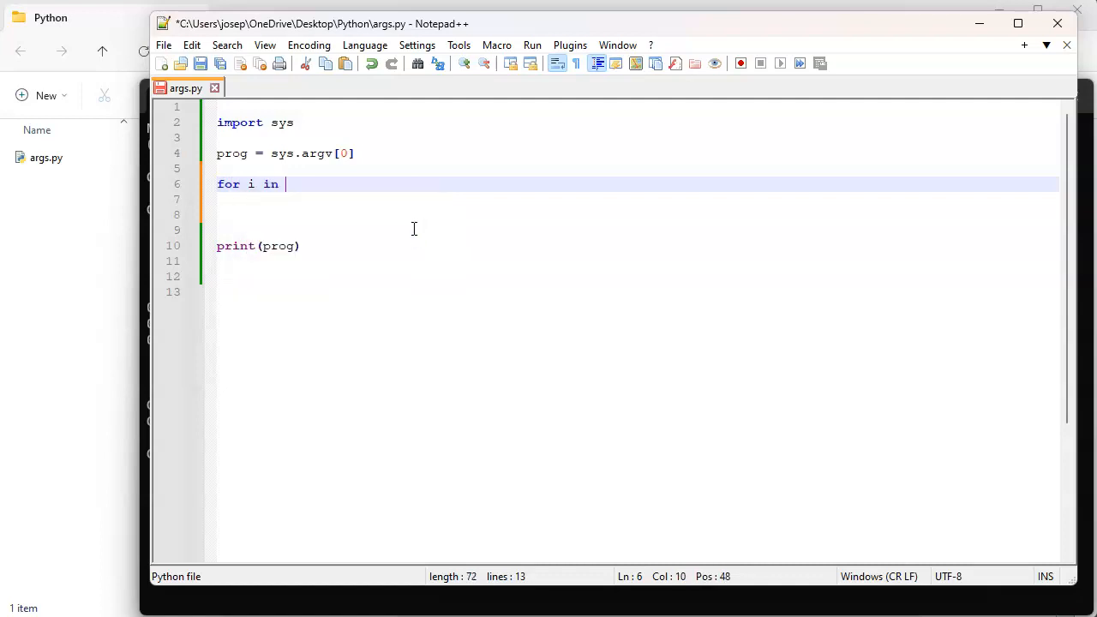
text(range()
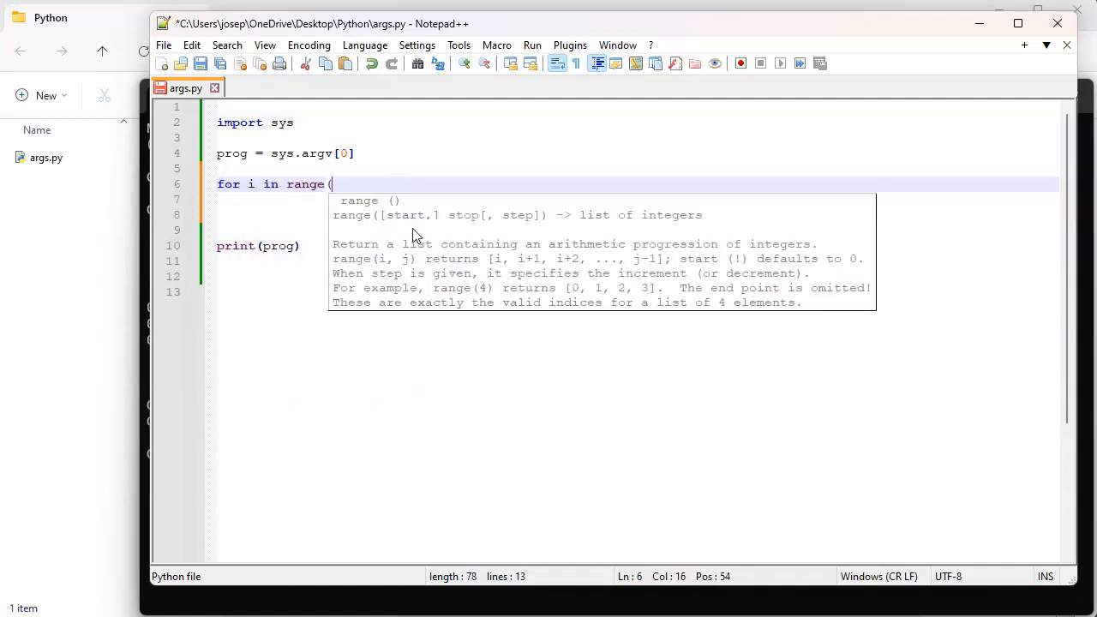
text(len()
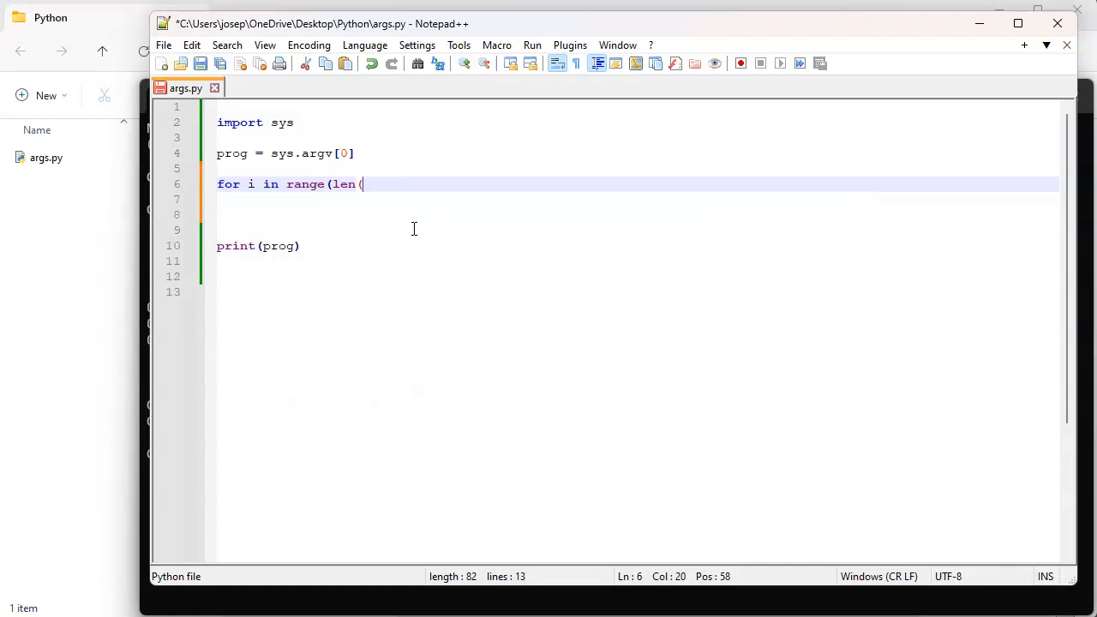
text(sys)
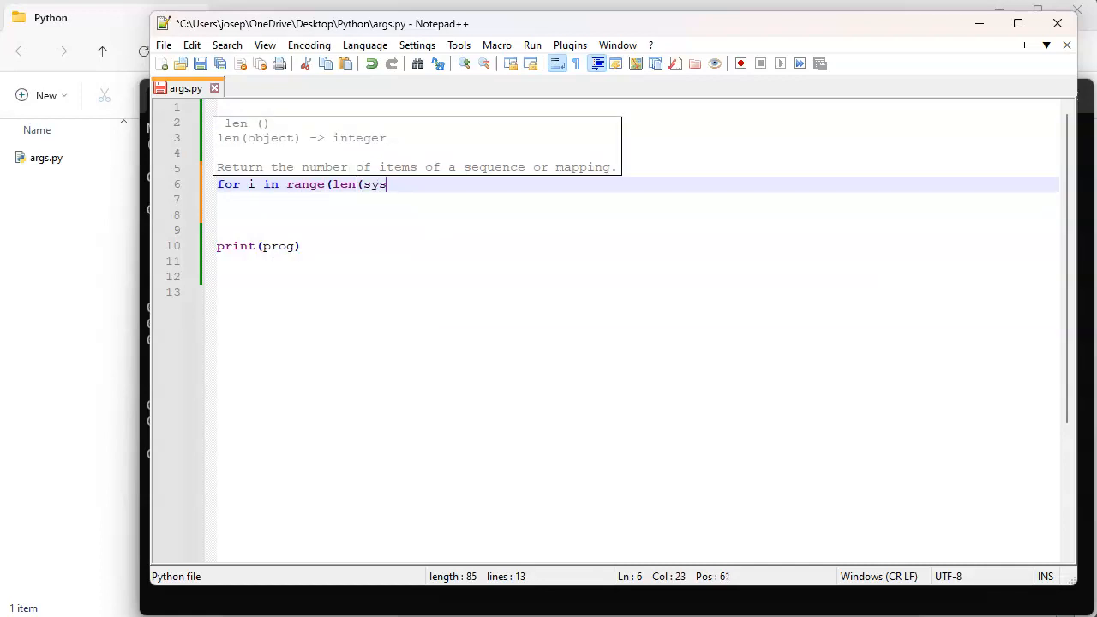
text(.argv)
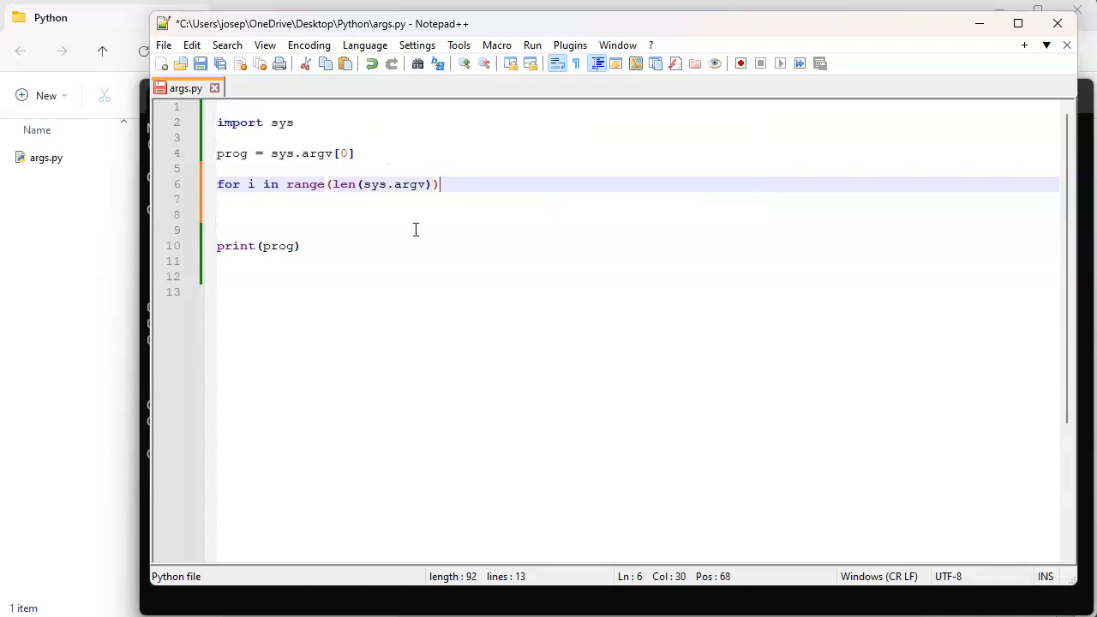
text(:)
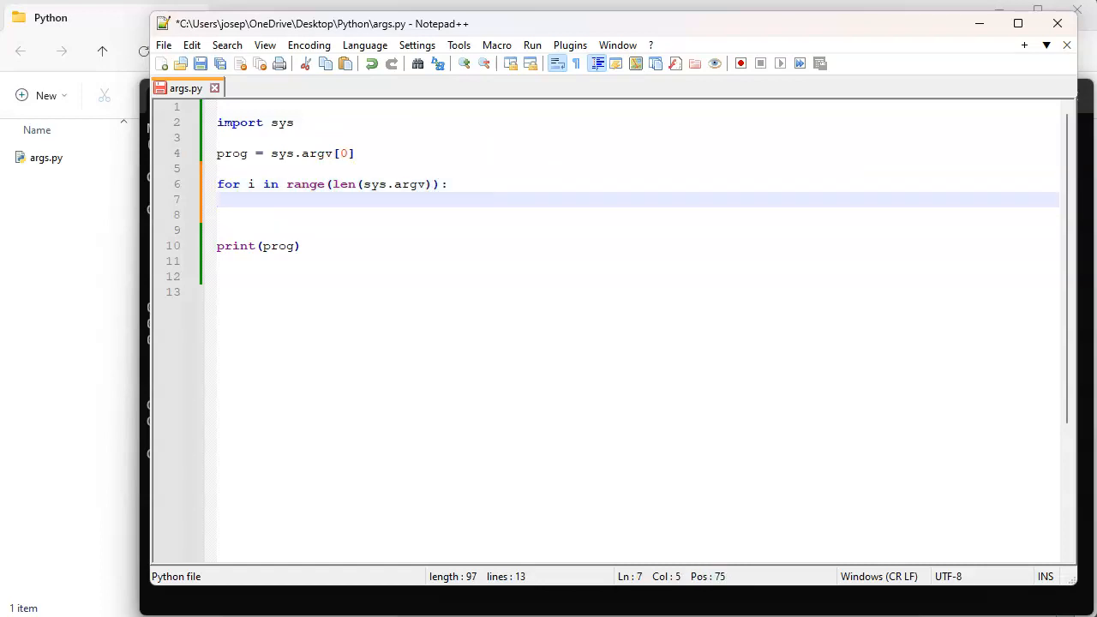
Step: Start the loop body with print("sys.argv[%d] = '%s'" as the format string
text(print()
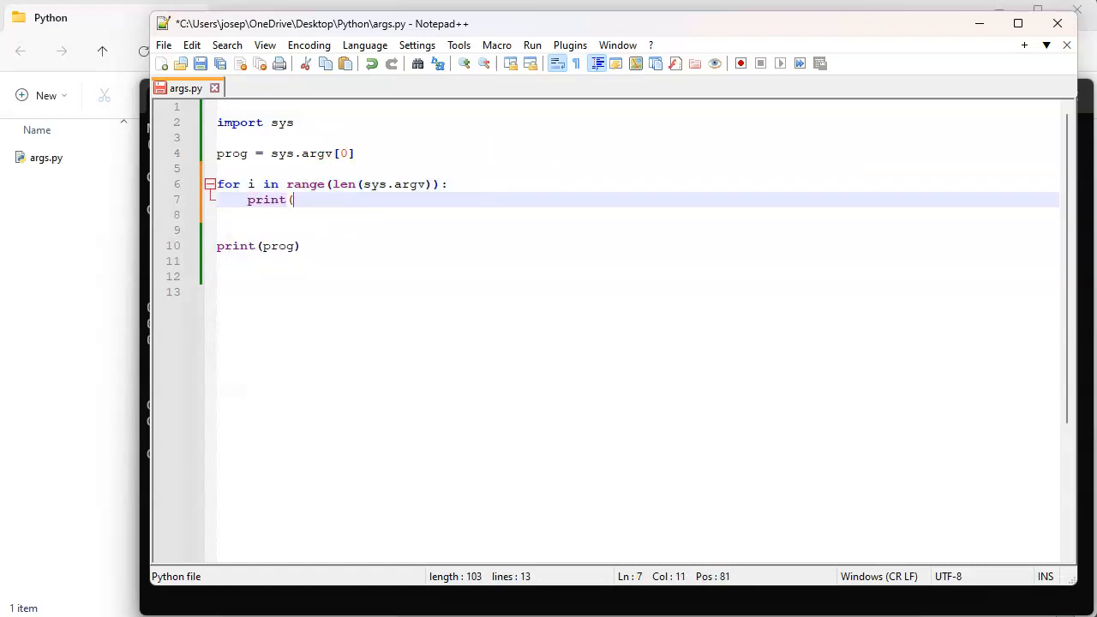
text("sys)
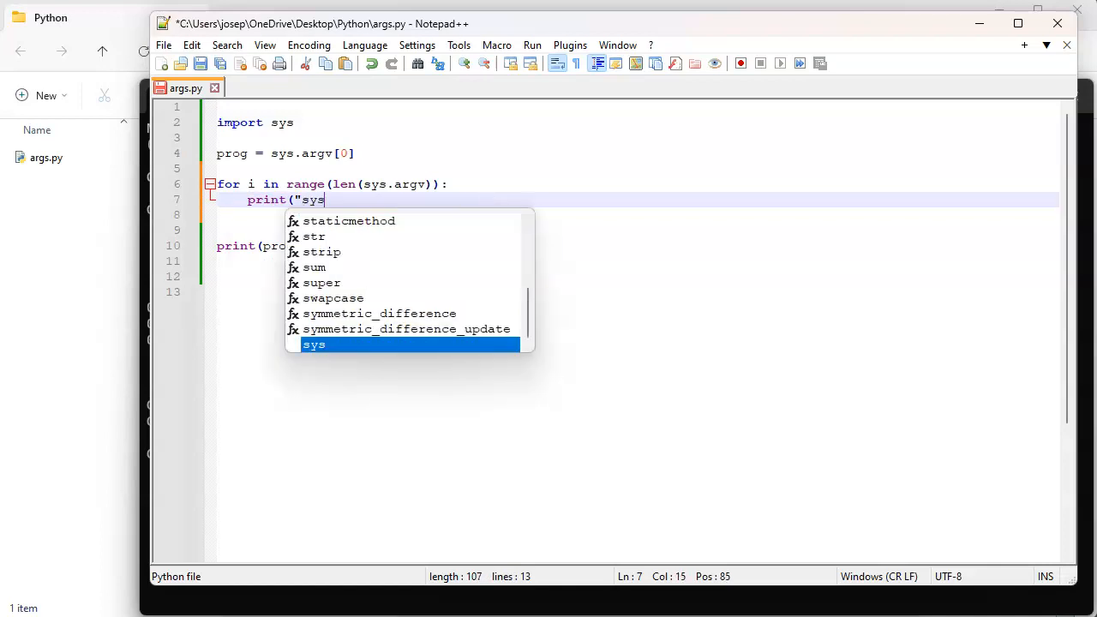
text(.argv[)
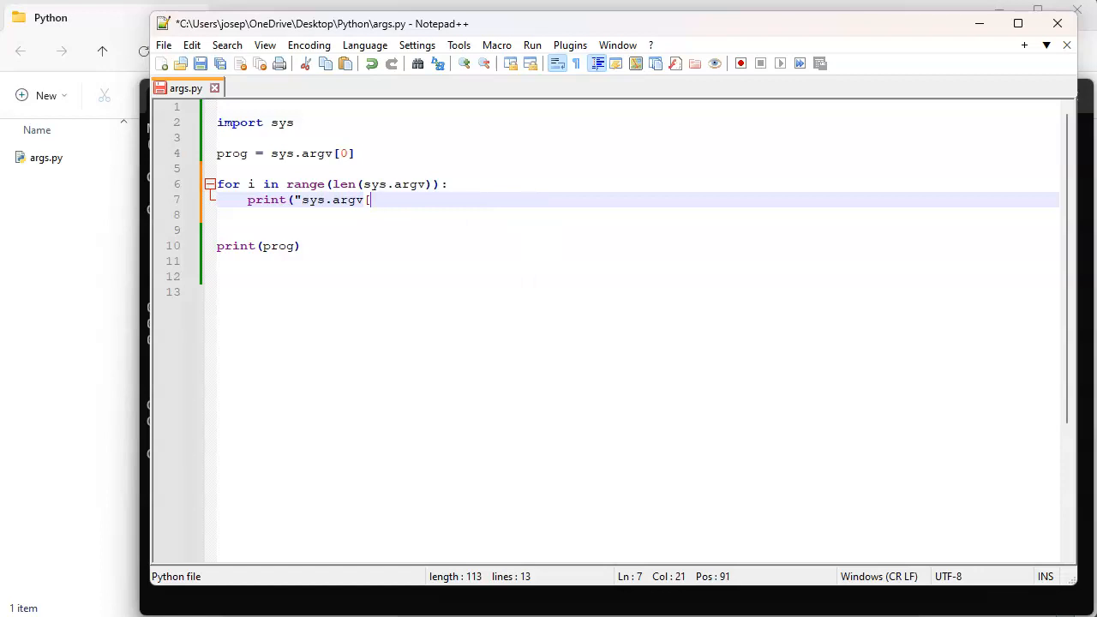
text(%d])
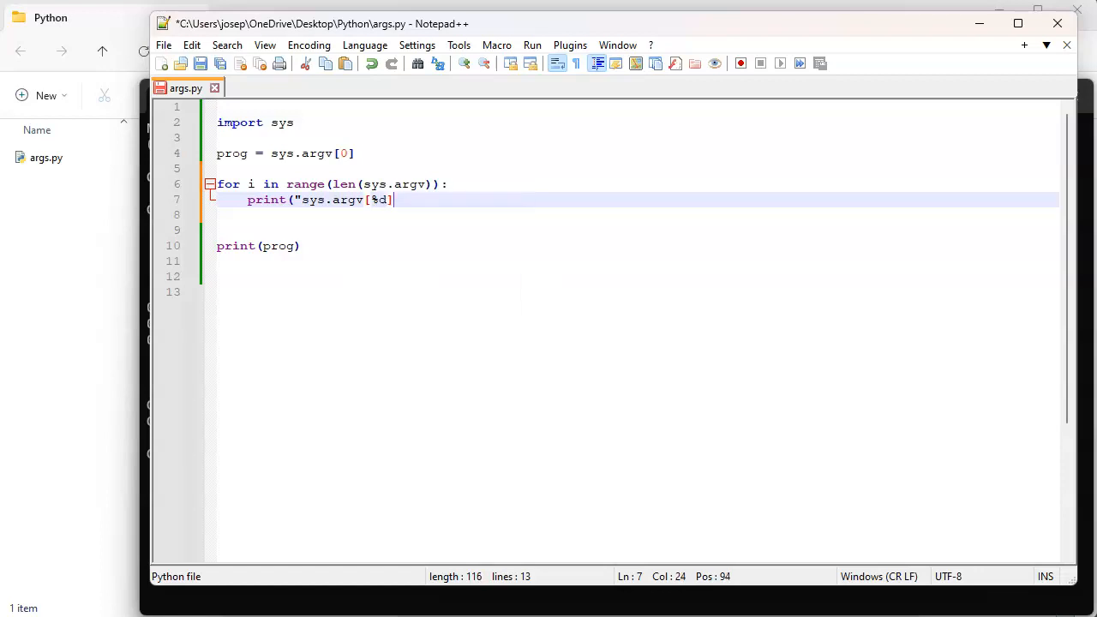
text(=)
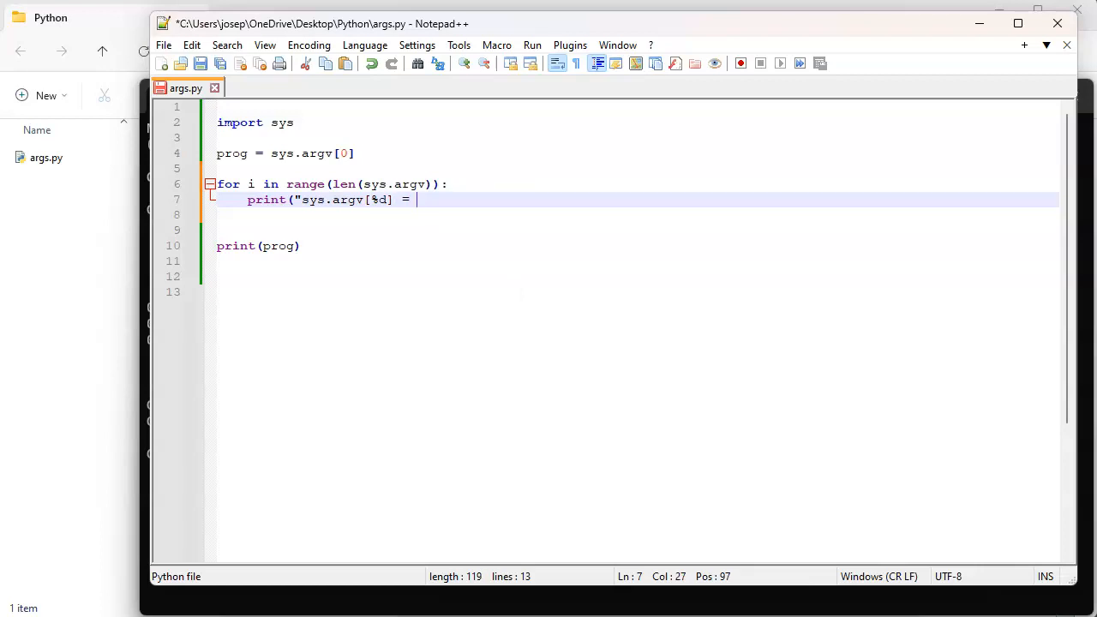
text(')
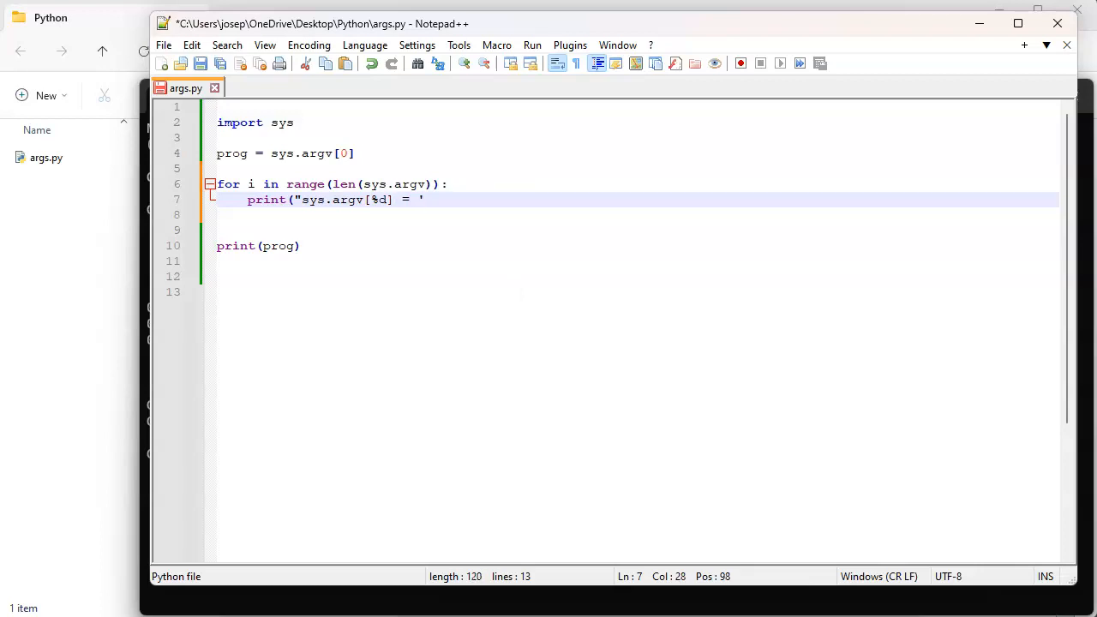
text(%s')
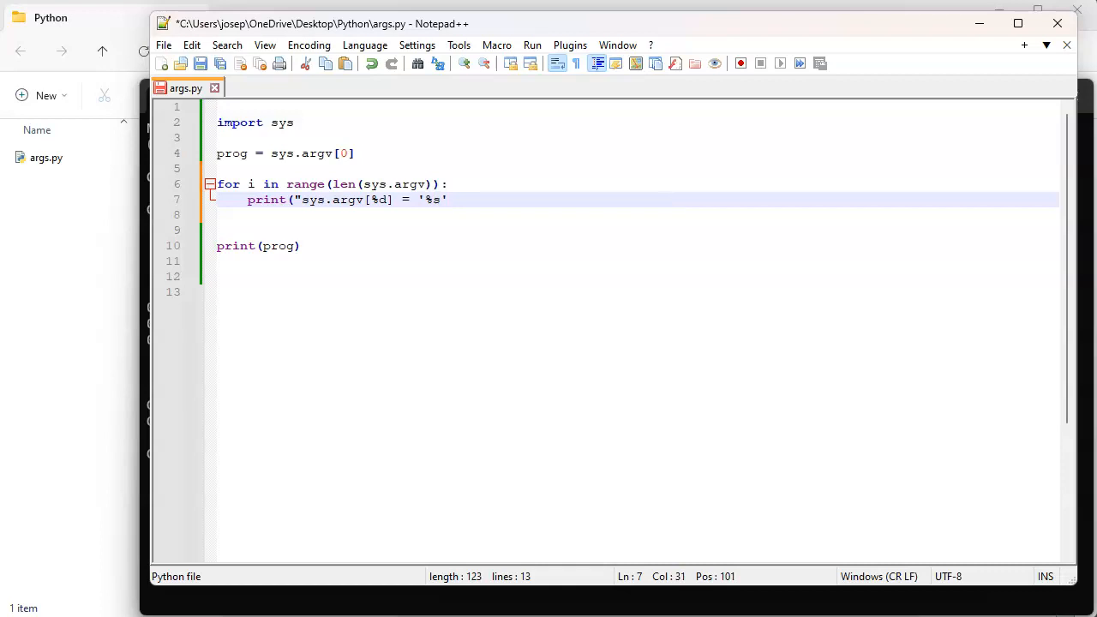
text(" % (i)
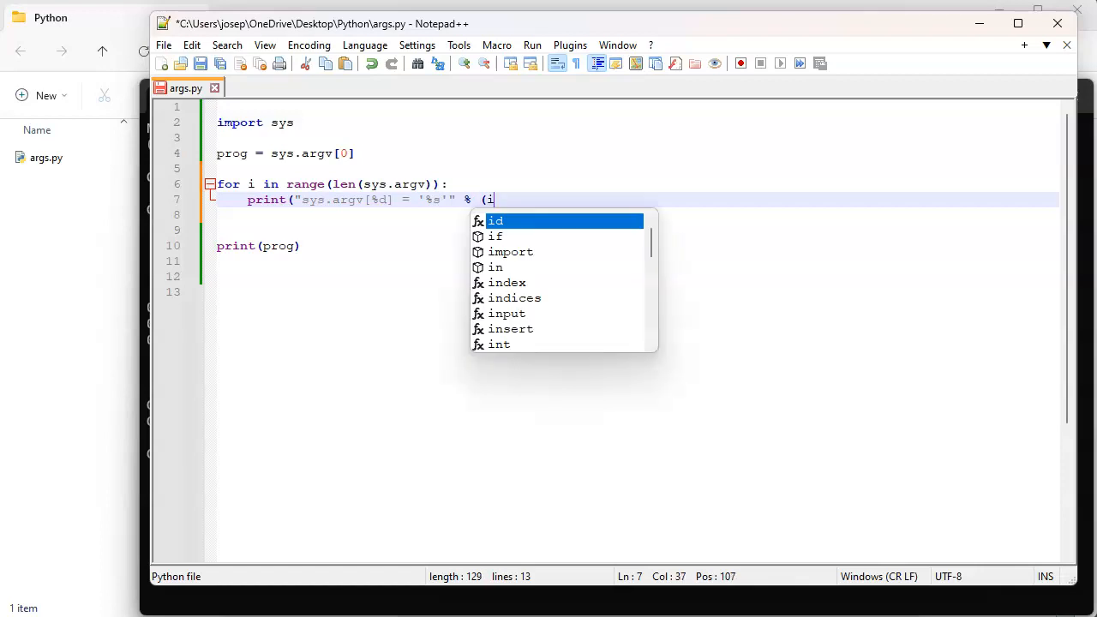
Step: Complete the line with % (i, sys.argv[i])) so each index and value is printed
text(, sys.argv[)
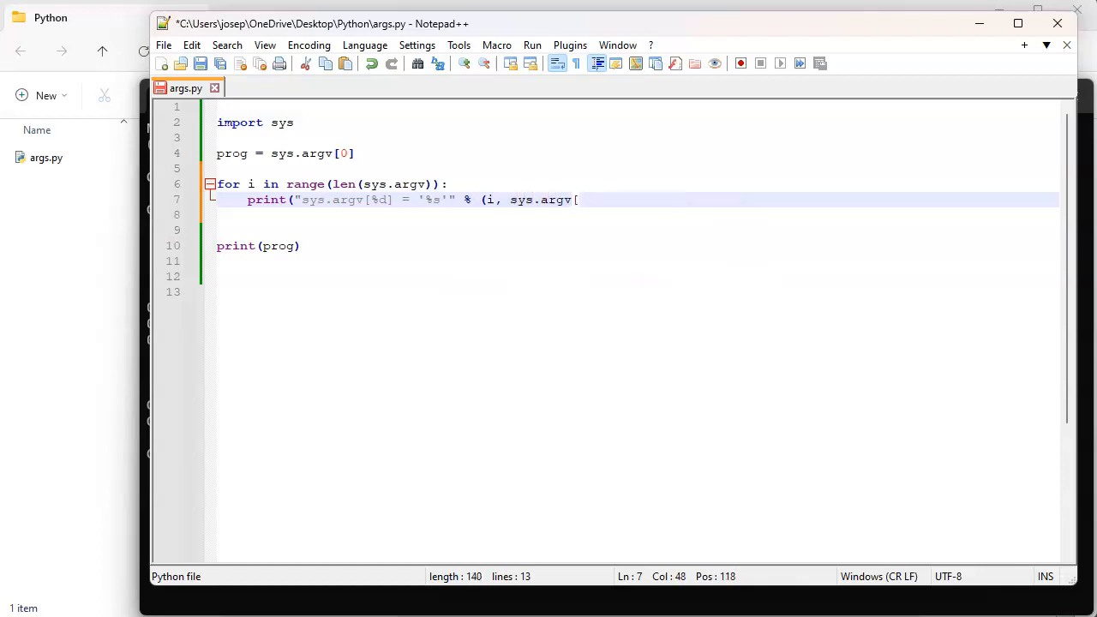
text(i]))
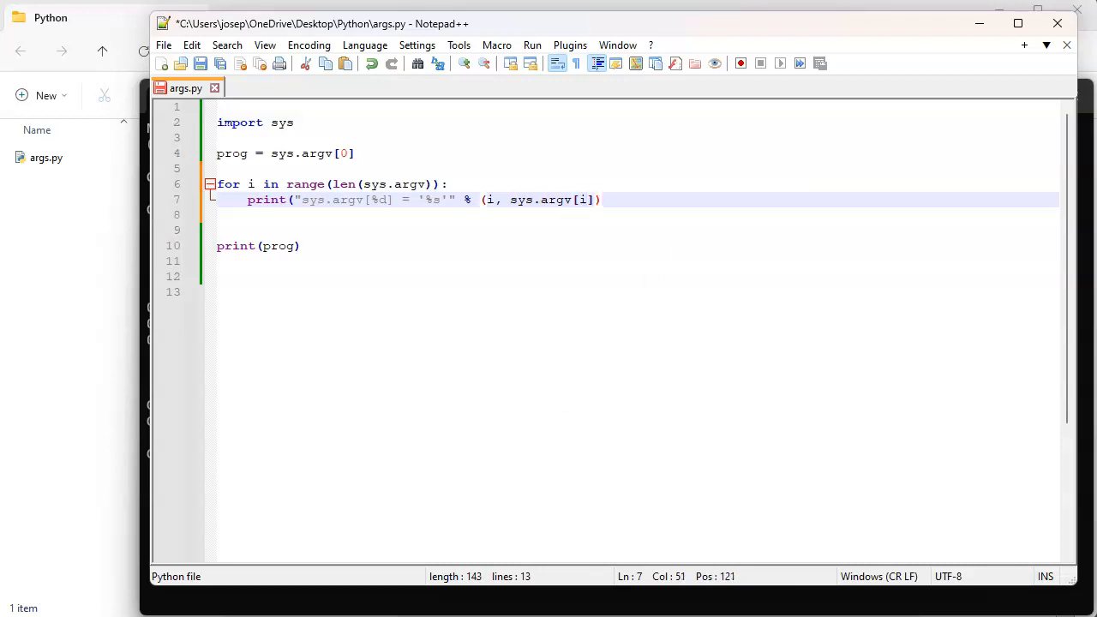
text())
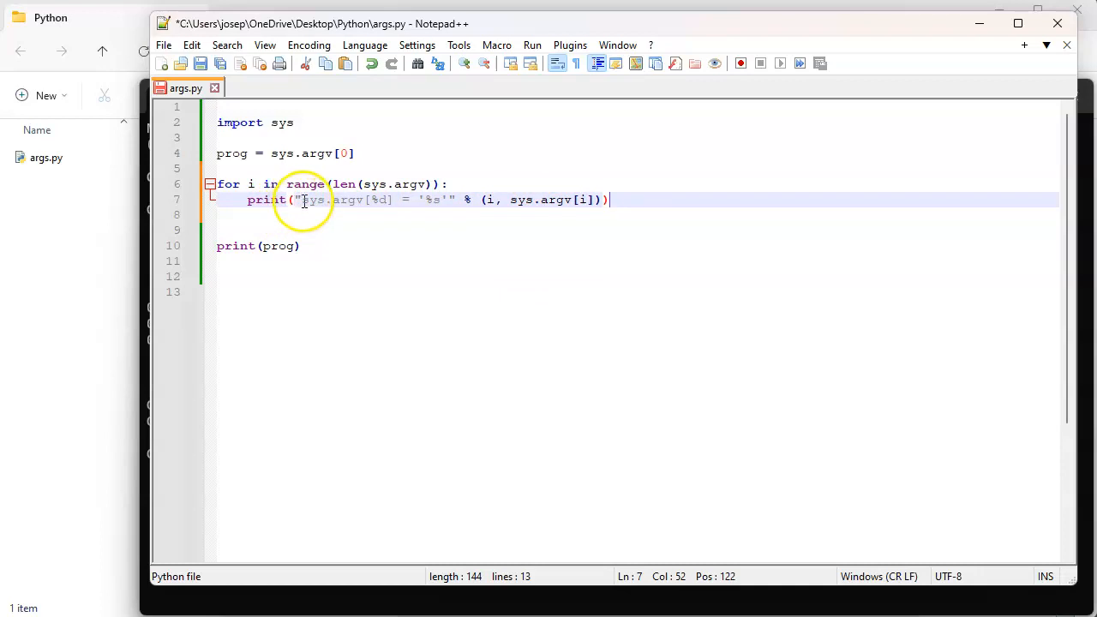
Step: Retype the %d placeholder, remove the leftover print(prog) line and save args.py
drag(301, 198, 366, 198)
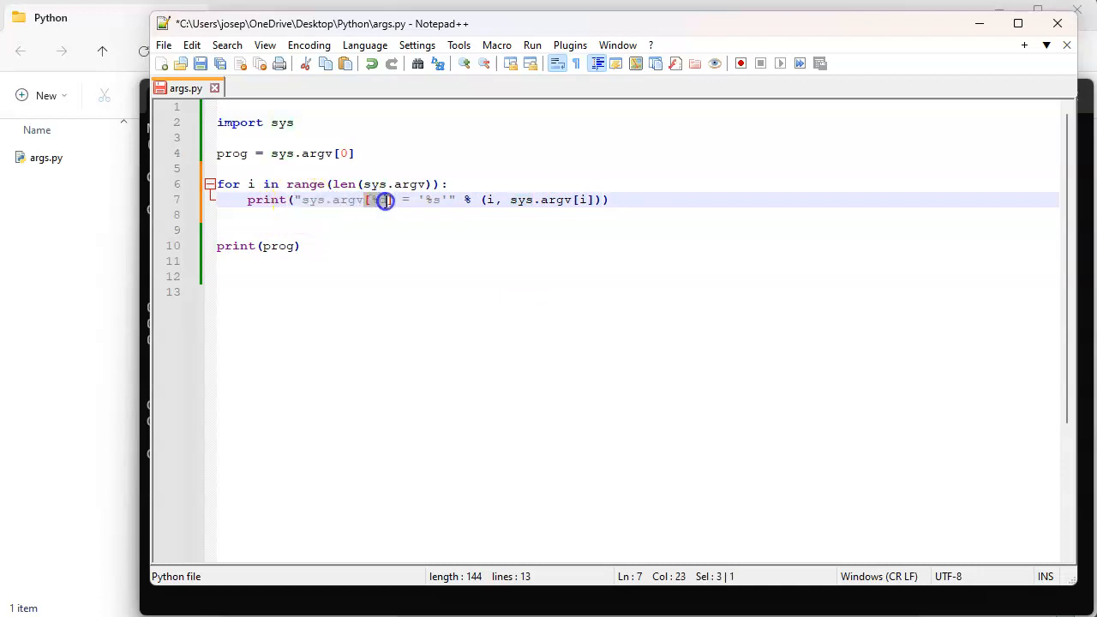
text(d)
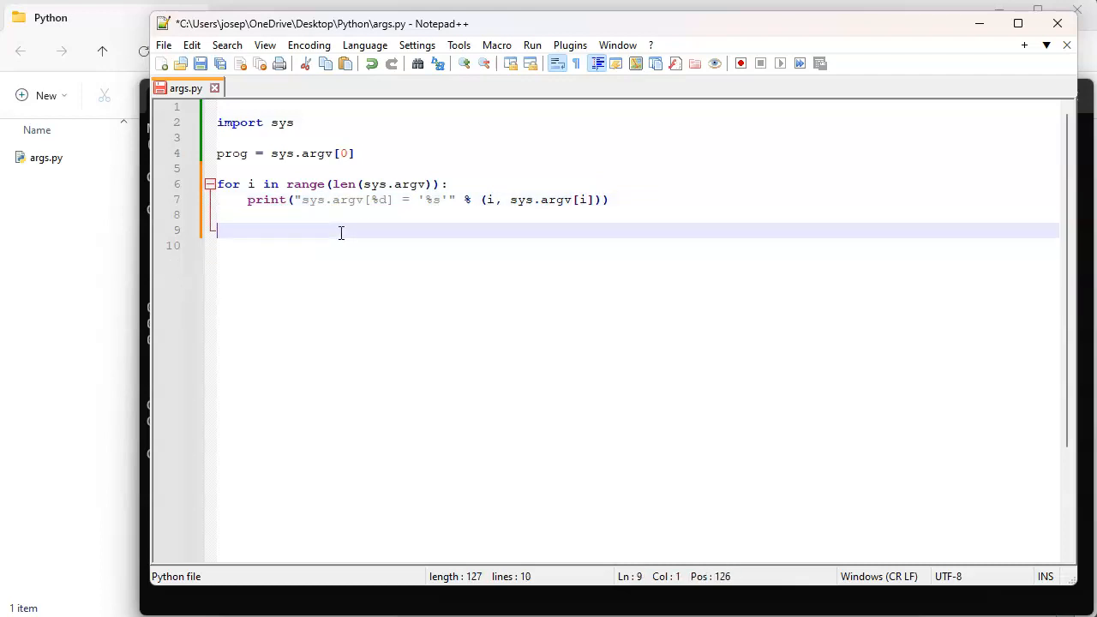
key(ctrl+s)
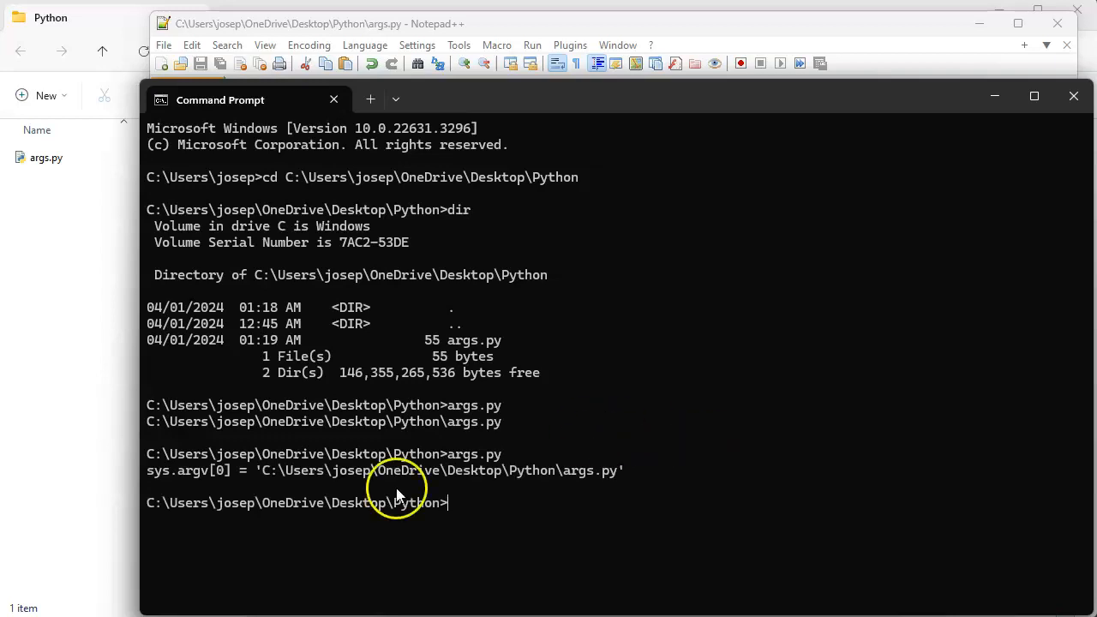
mouse_move(180, 479)
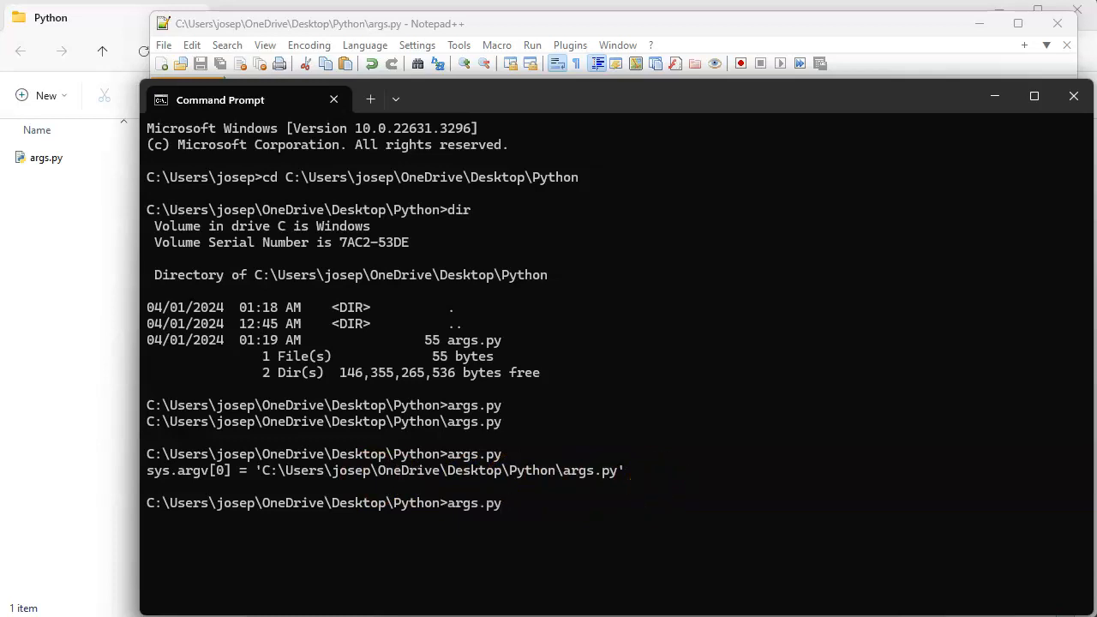
Step: Run args.py a b c d to list sys.argv[0] through sys.argv[4], then minimize Command Prompt
text(args.py a b c d)
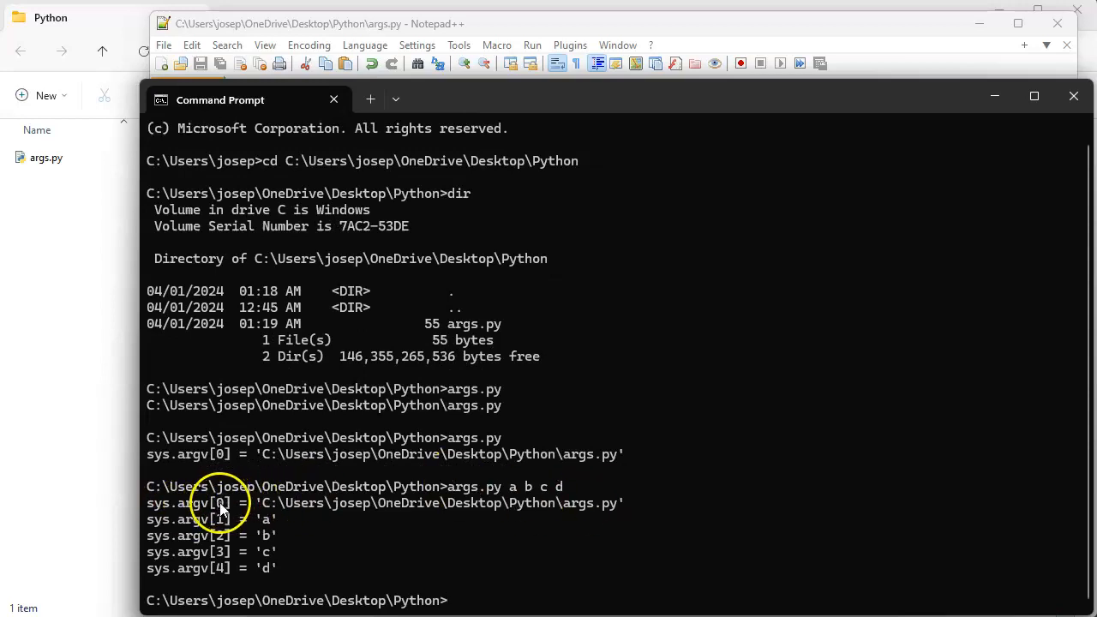
mouse_move(359, 474)
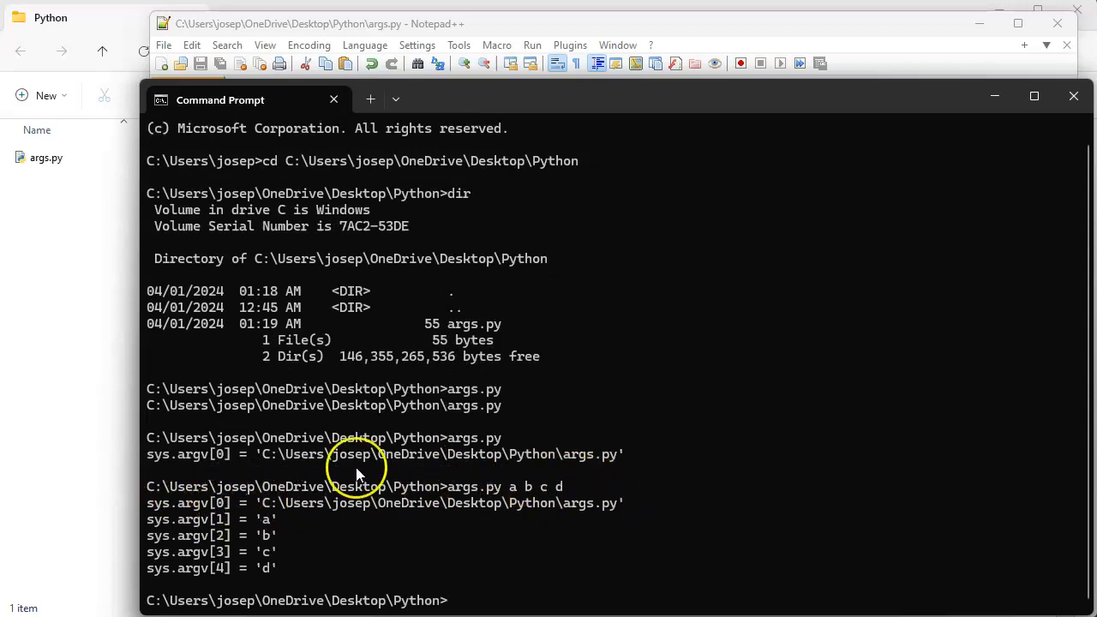
mouse_move(274, 552)
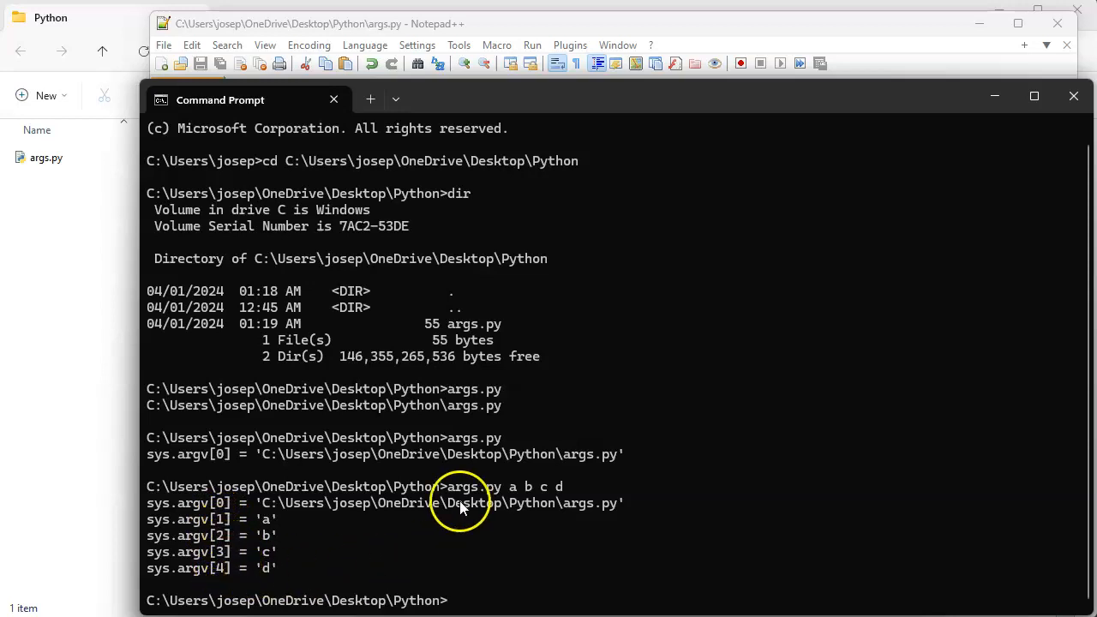
mouse_move(821, 48)
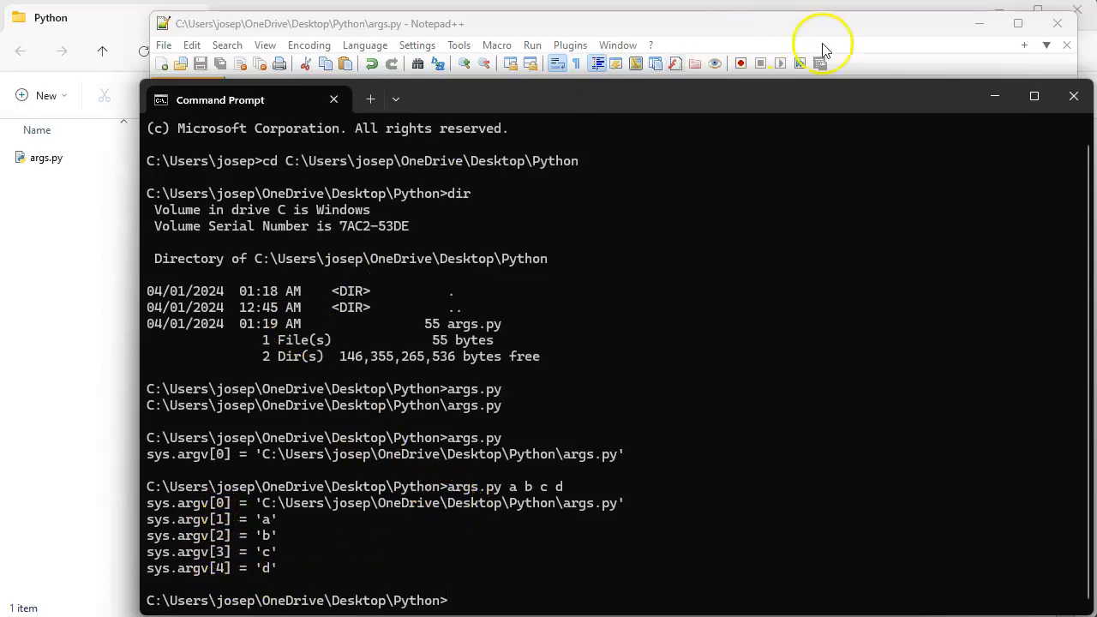
mouse_move(995, 96)
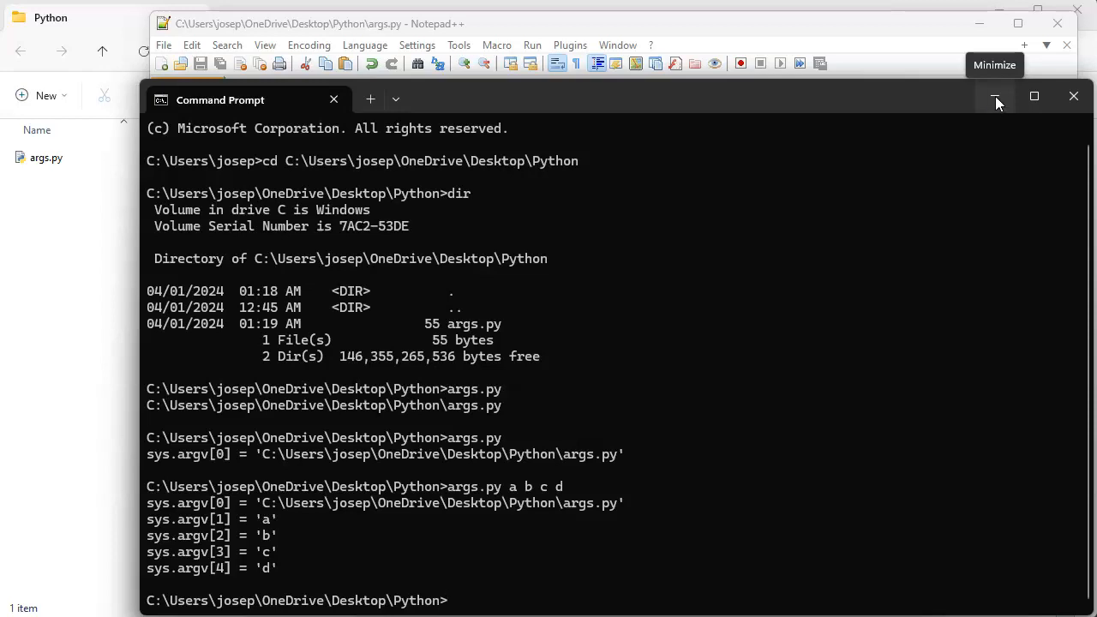
click(995, 96)
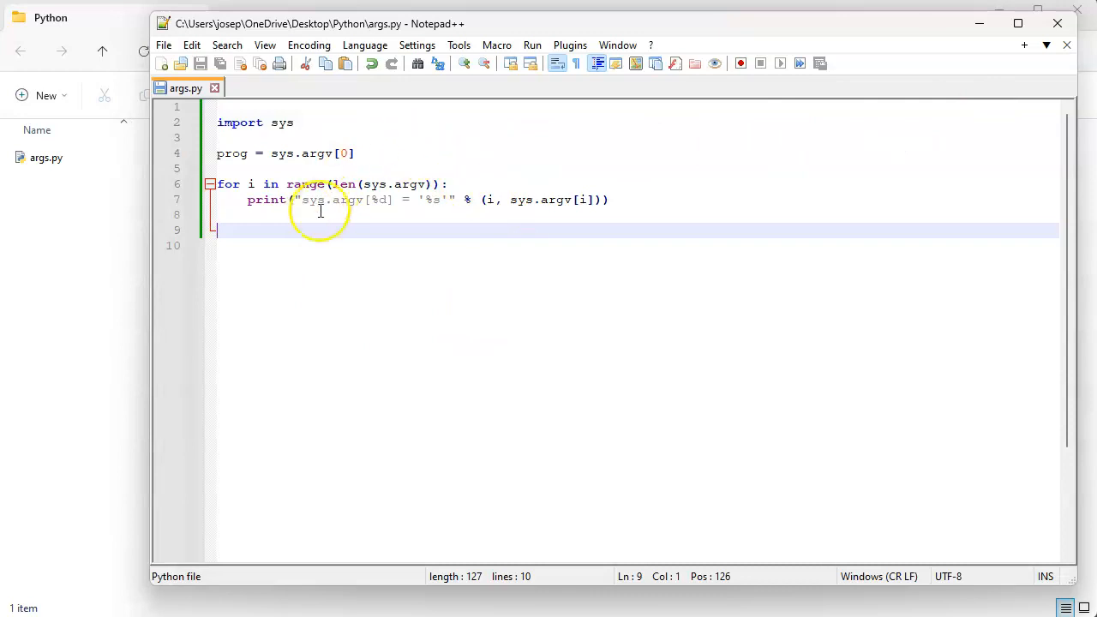